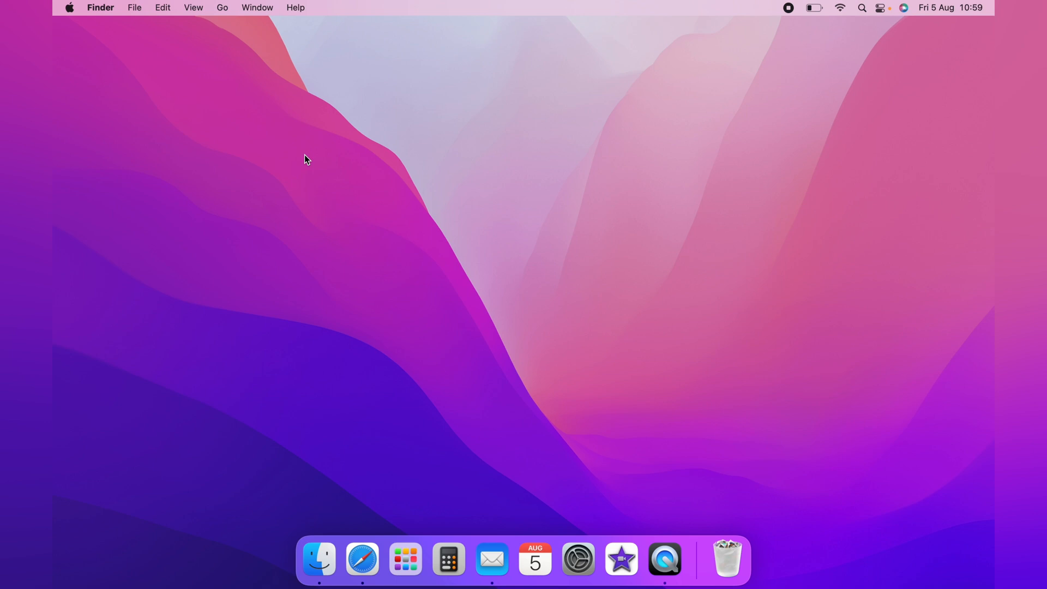
mouse_move(93, 22)
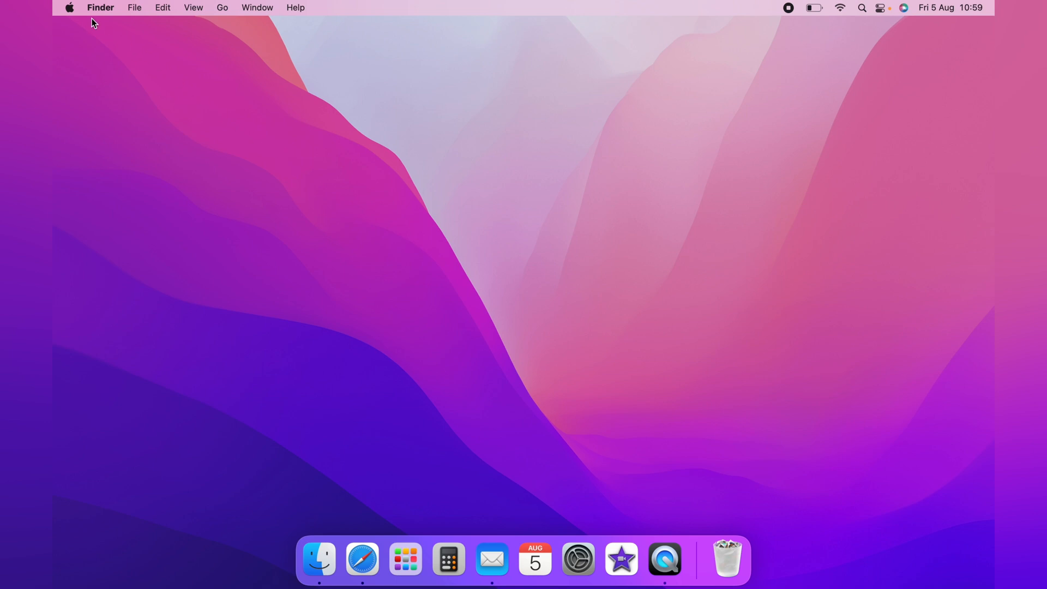
Open the Apple menu from the Finder menu bar
click(69, 7)
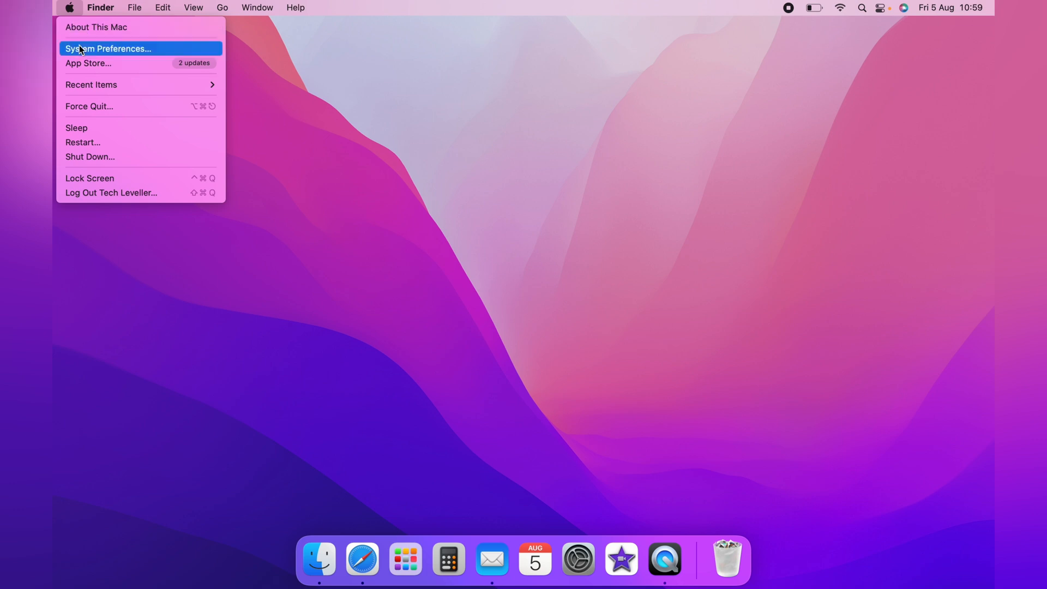
Launch System Preferences and show the Displays pane
click(108, 48)
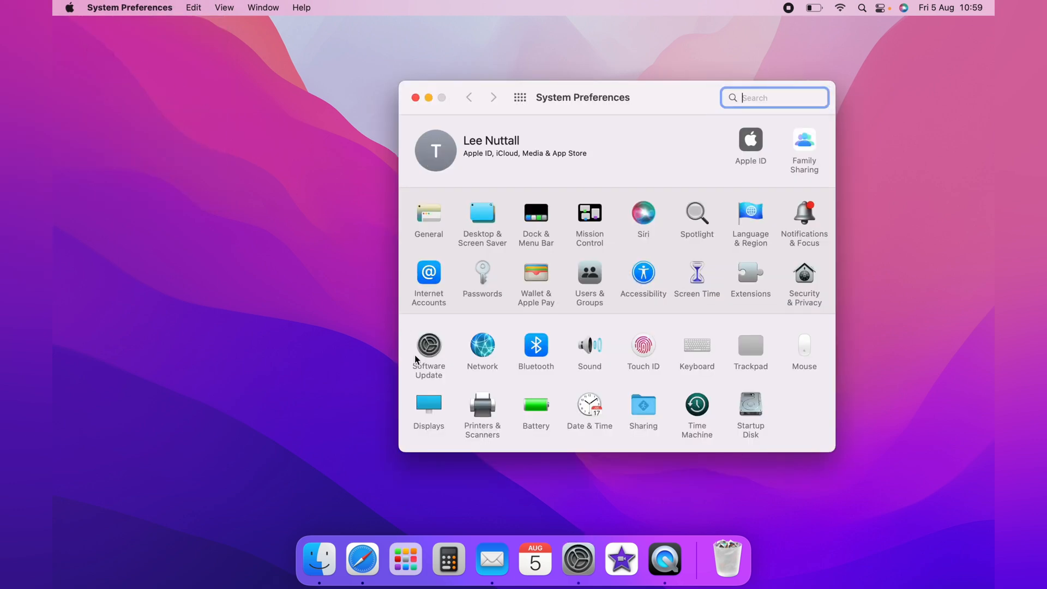
mouse_move(429, 401)
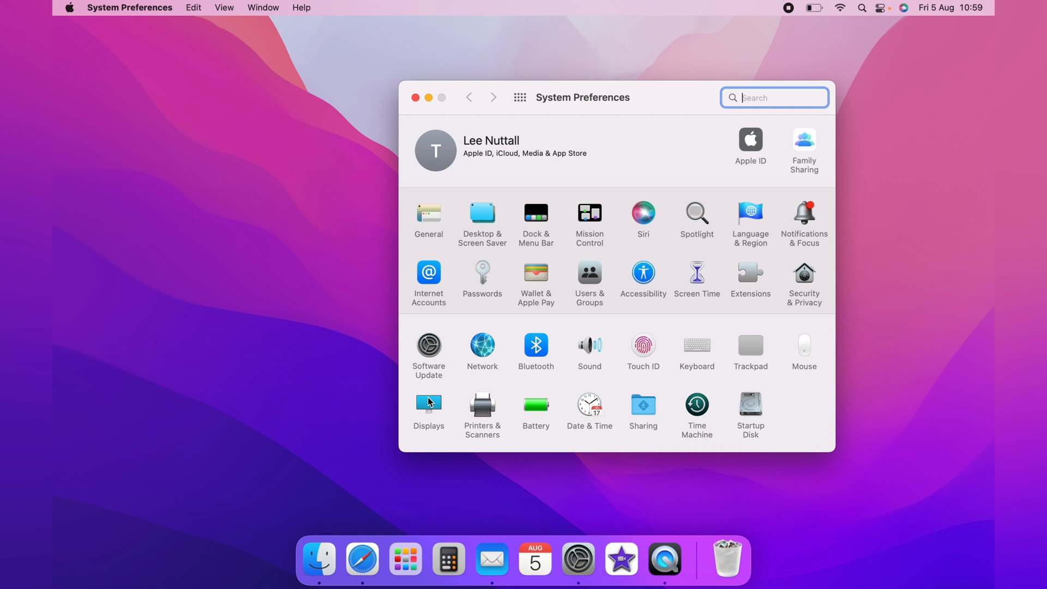
click(428, 411)
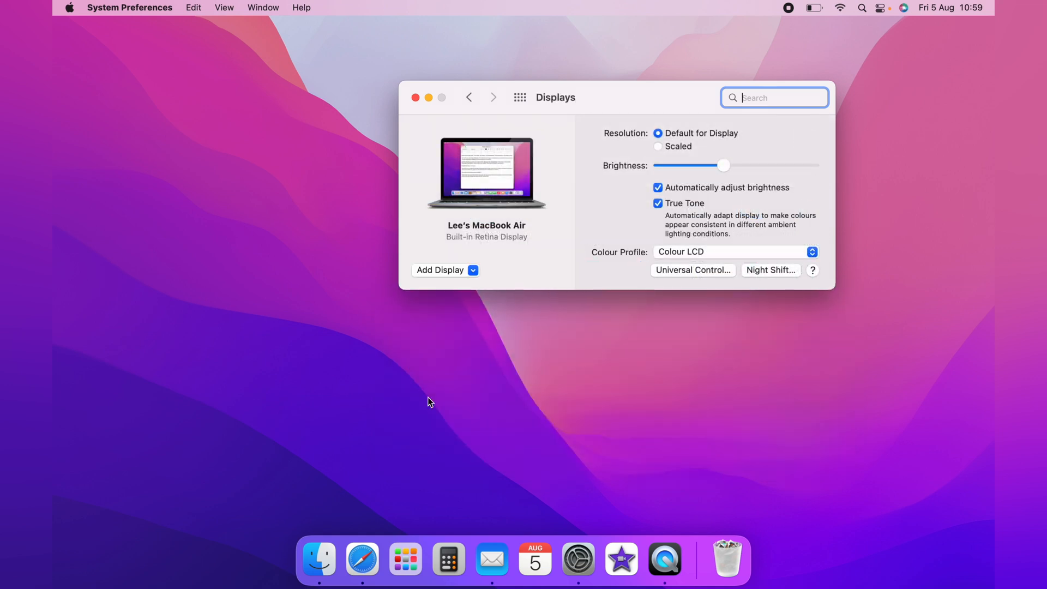
mouse_move(765, 279)
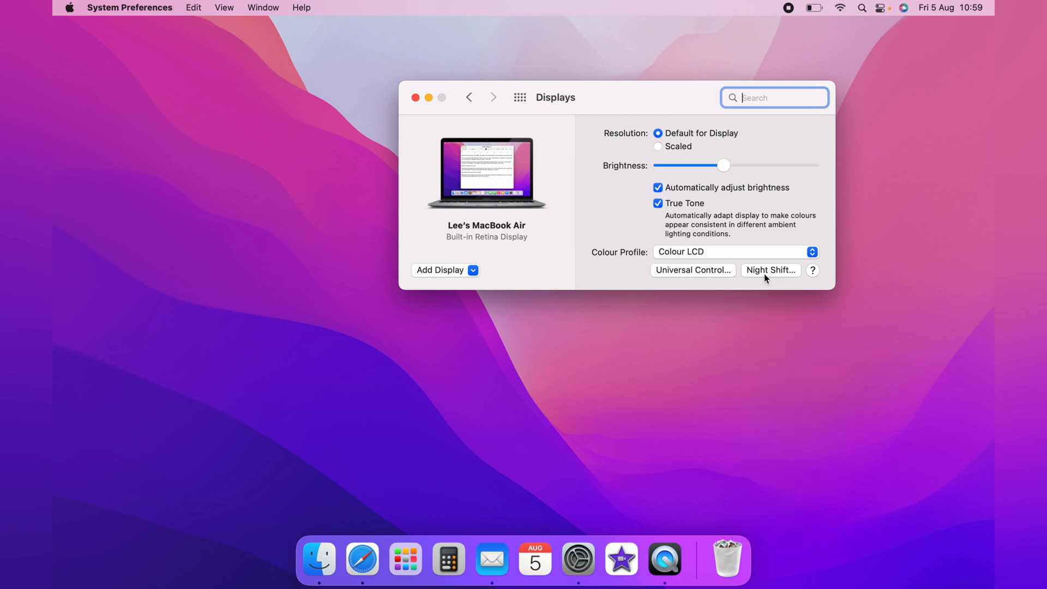
In the Night Shift dialog, change the schedule from Custom to Sunset to Sunrise
click(770, 270)
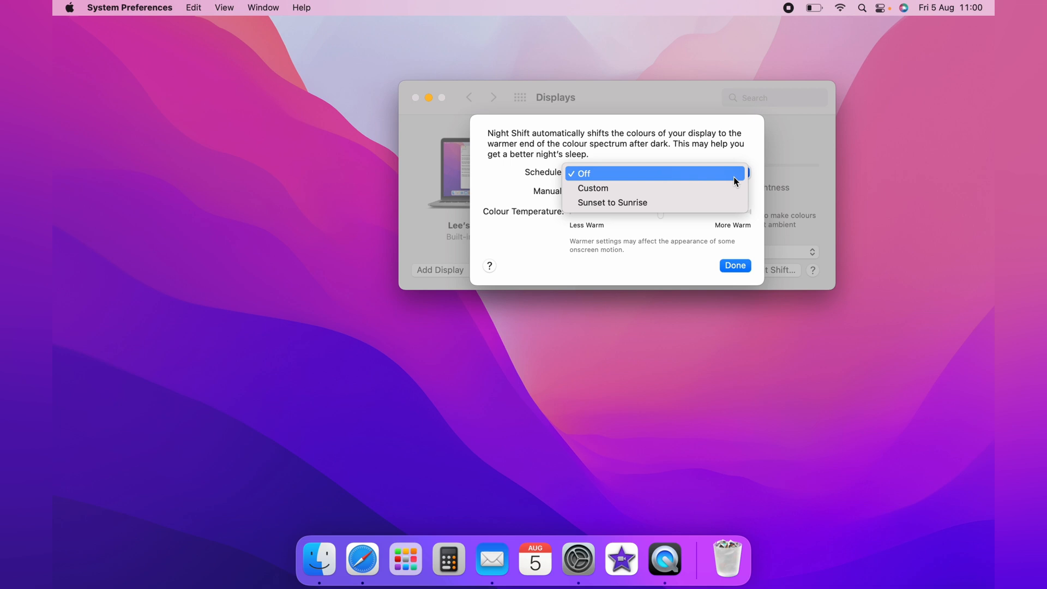
click(592, 188)
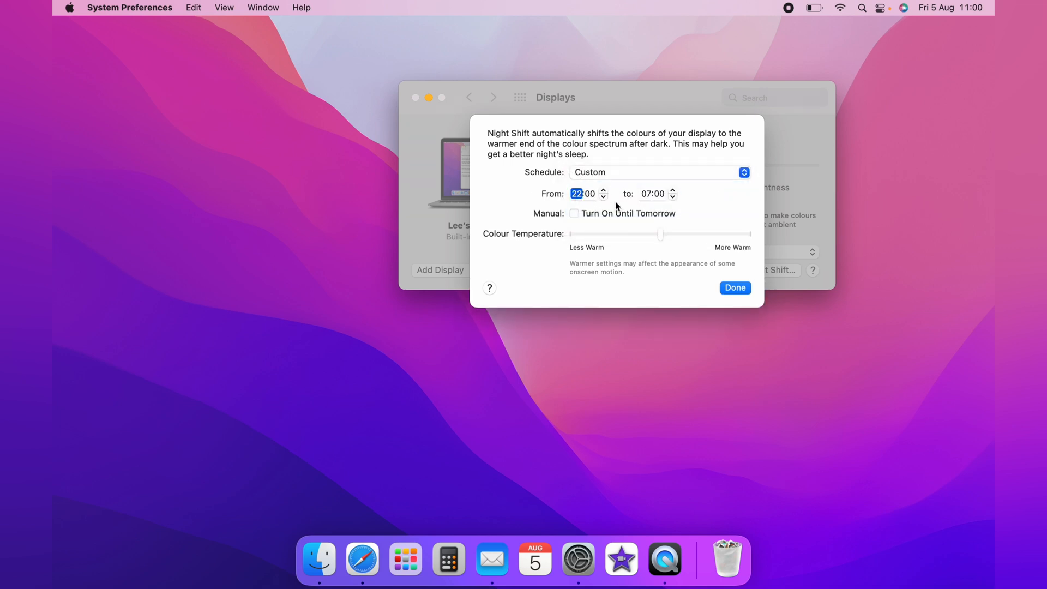
mouse_move(715, 178)
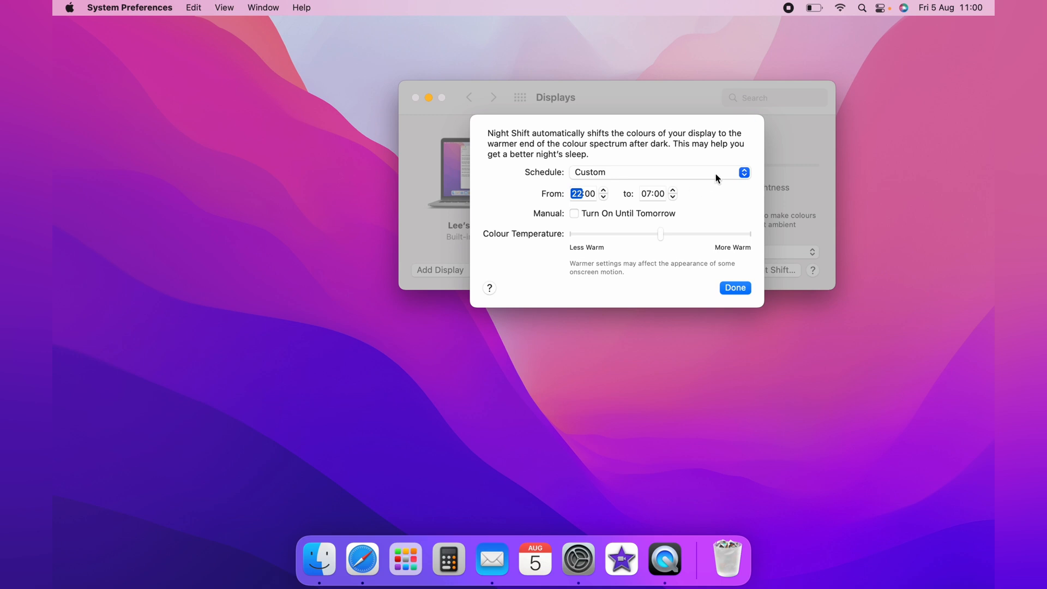
click(742, 172)
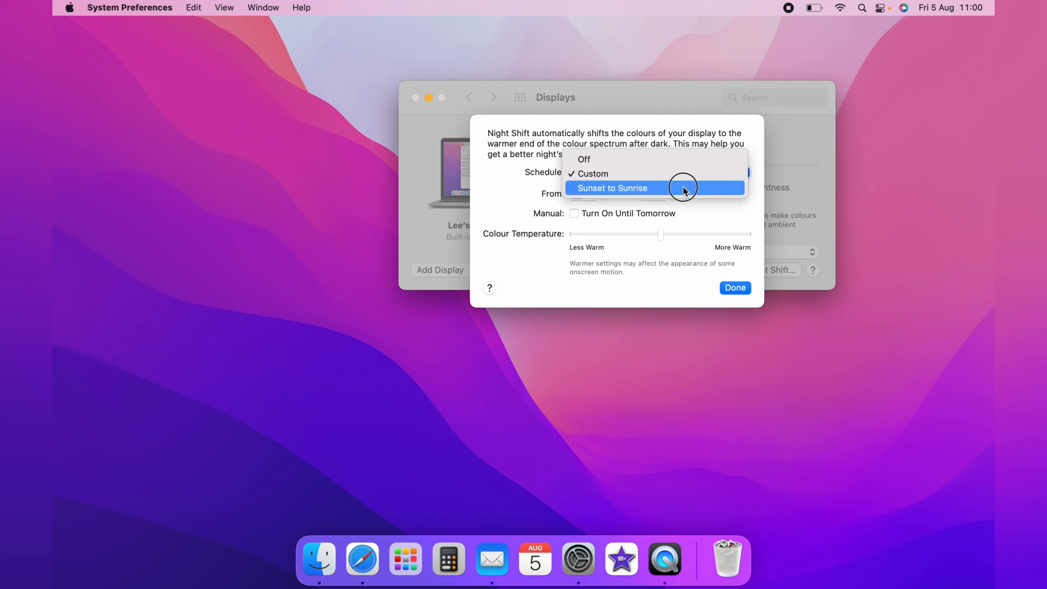
click(611, 188)
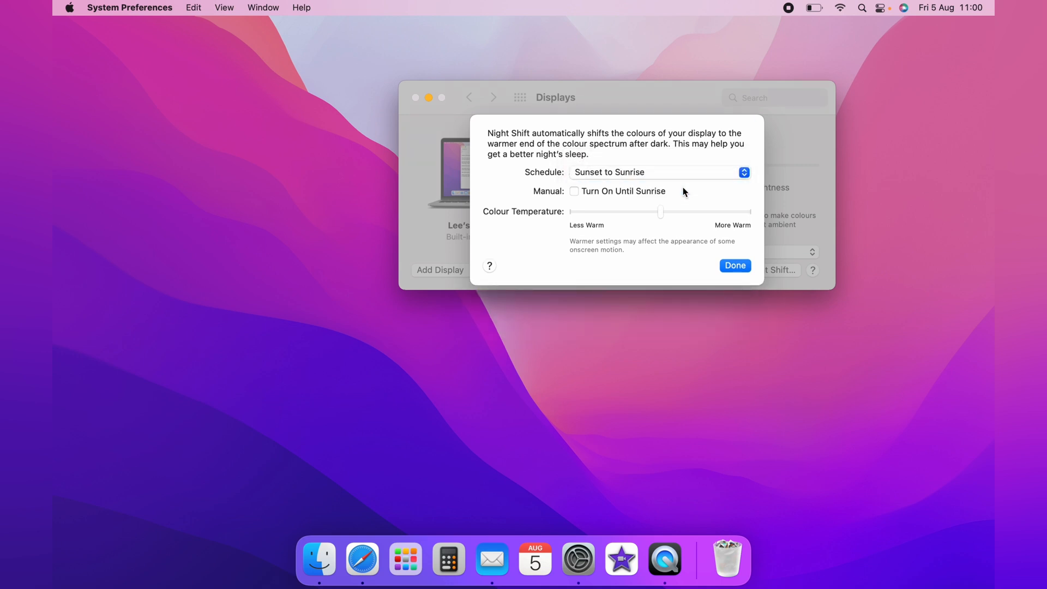
mouse_move(619, 195)
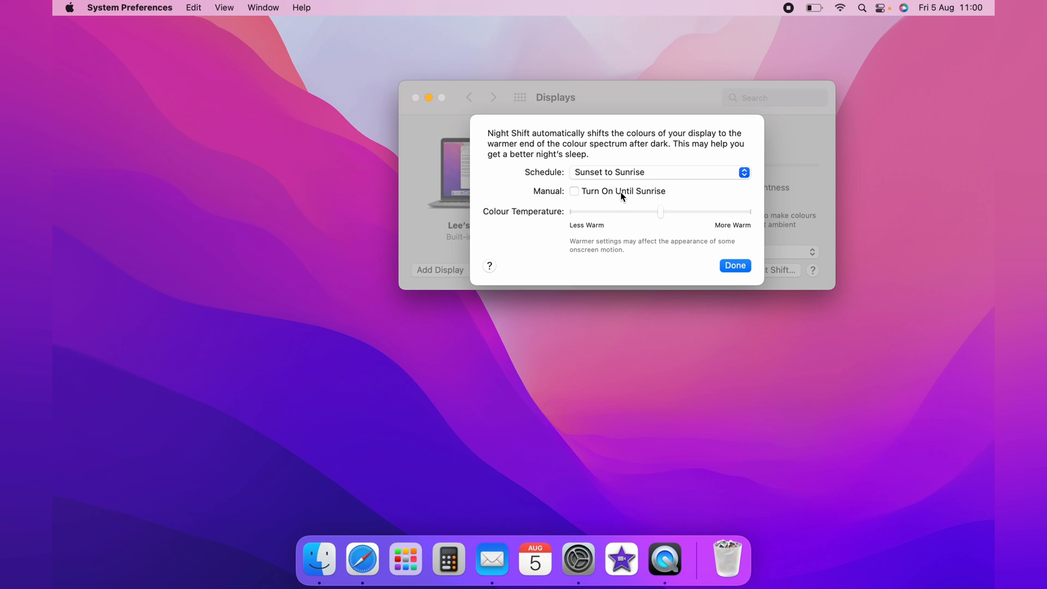
click(573, 191)
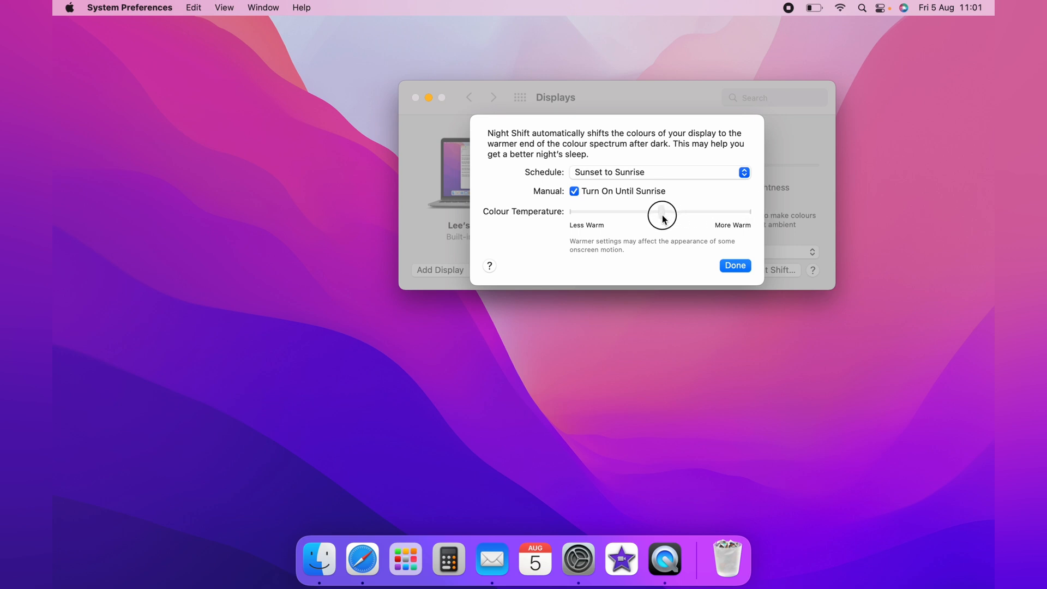
mouse_move(660, 182)
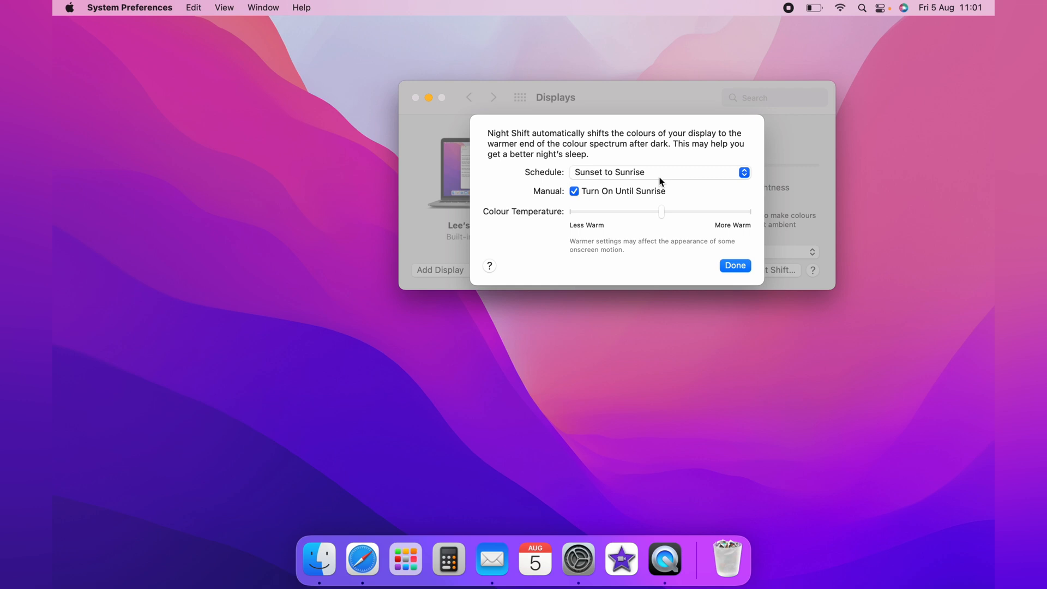
mouse_move(657, 184)
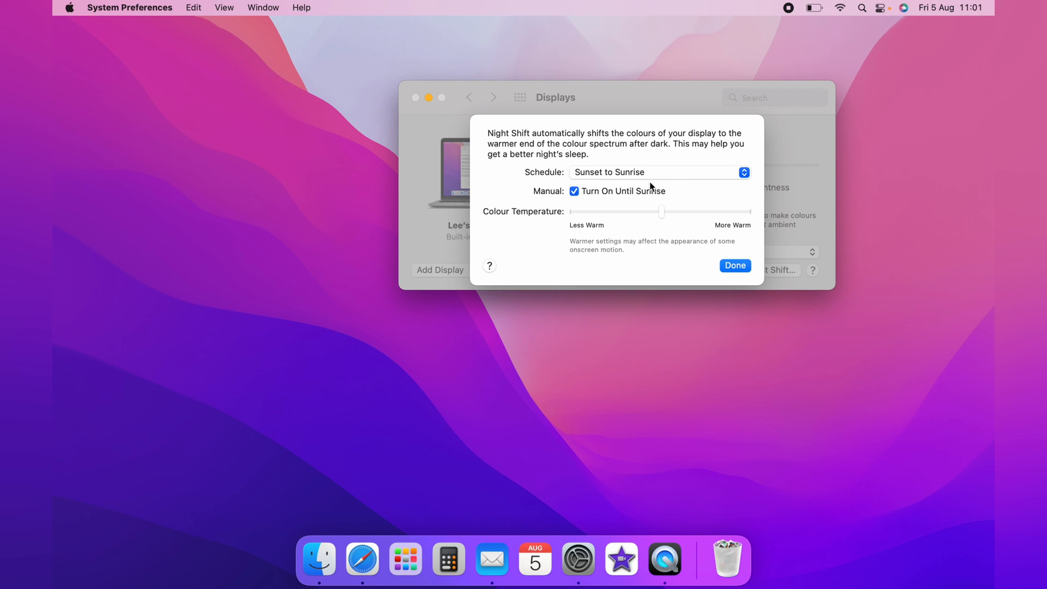
mouse_move(634, 193)
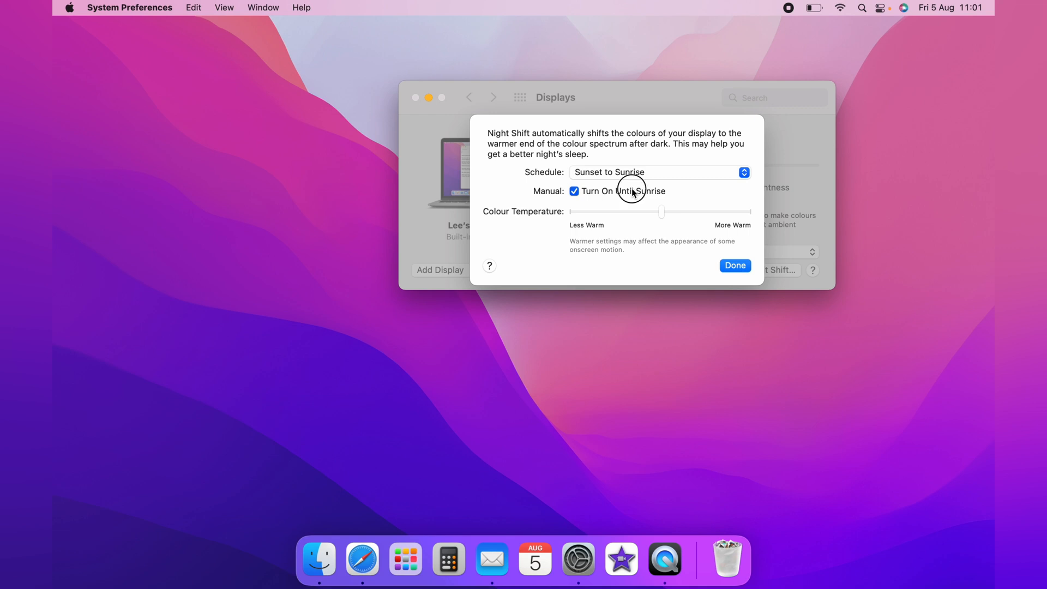
click(574, 191)
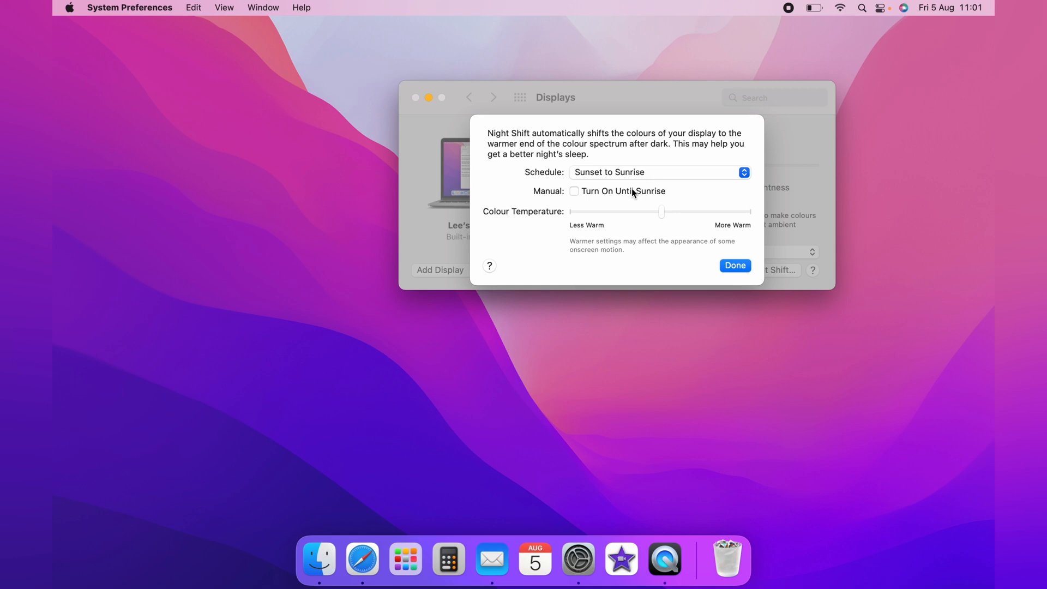